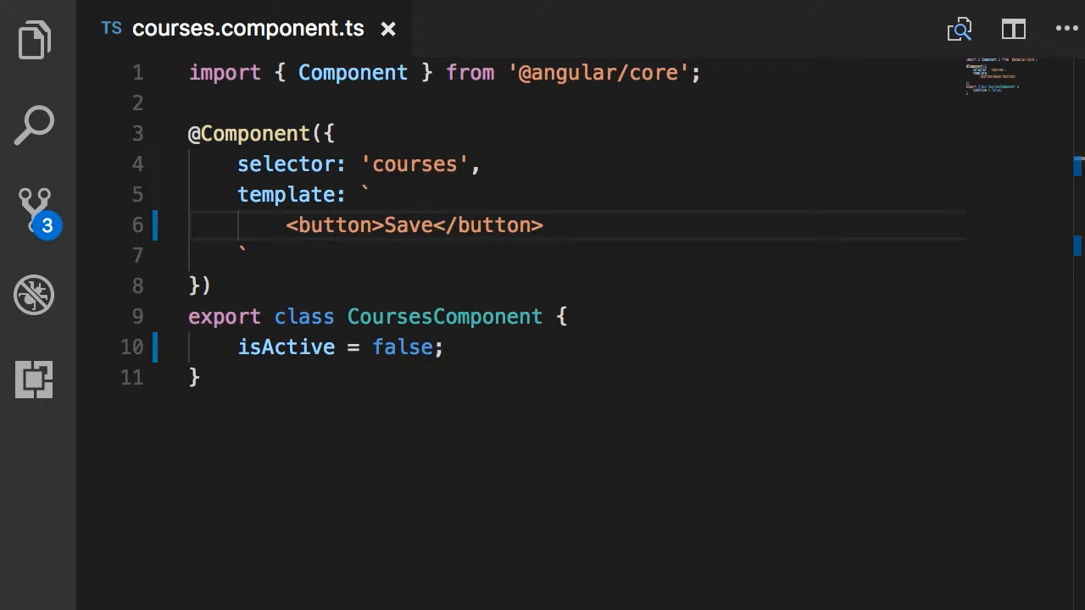
mouse_move(417, 576)
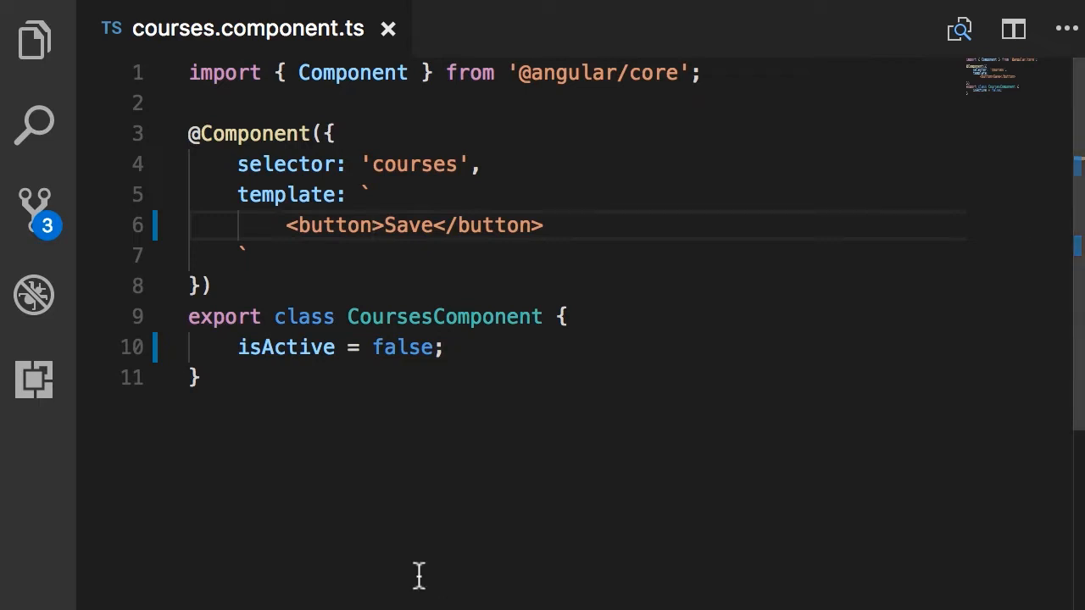
Add a [style.backgroundColor binding attribute inside the Save button tag of the courses template
type("[]")
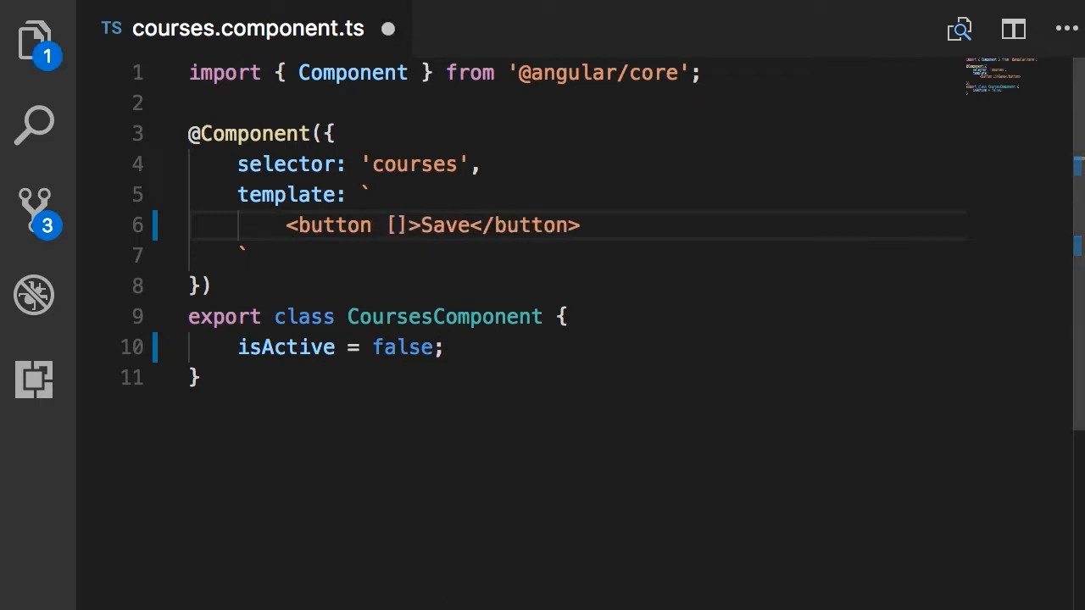
type("style")
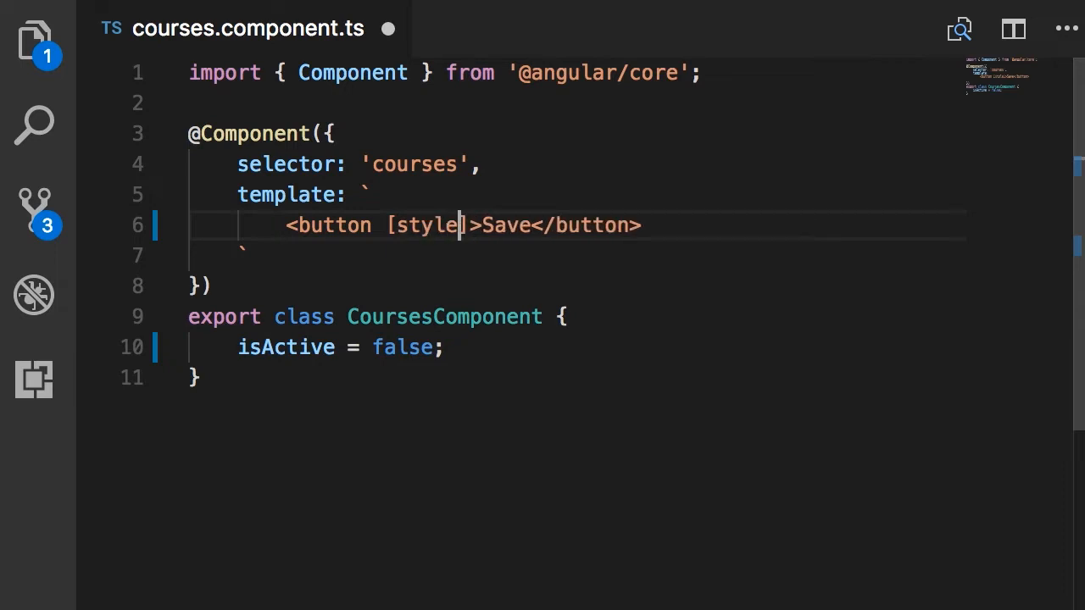
type(".")
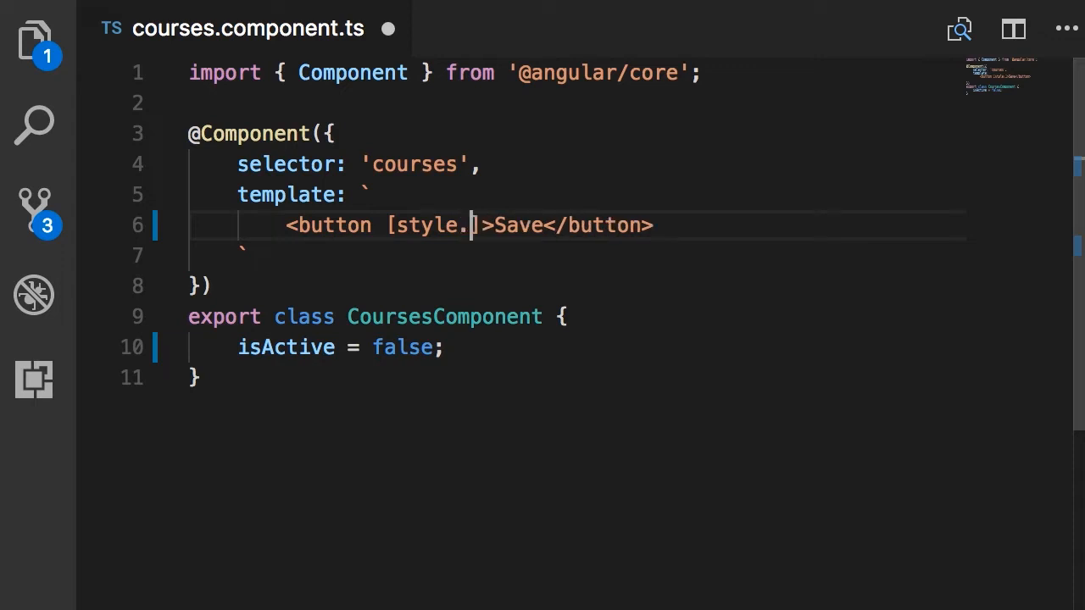
type("backgroundColor")
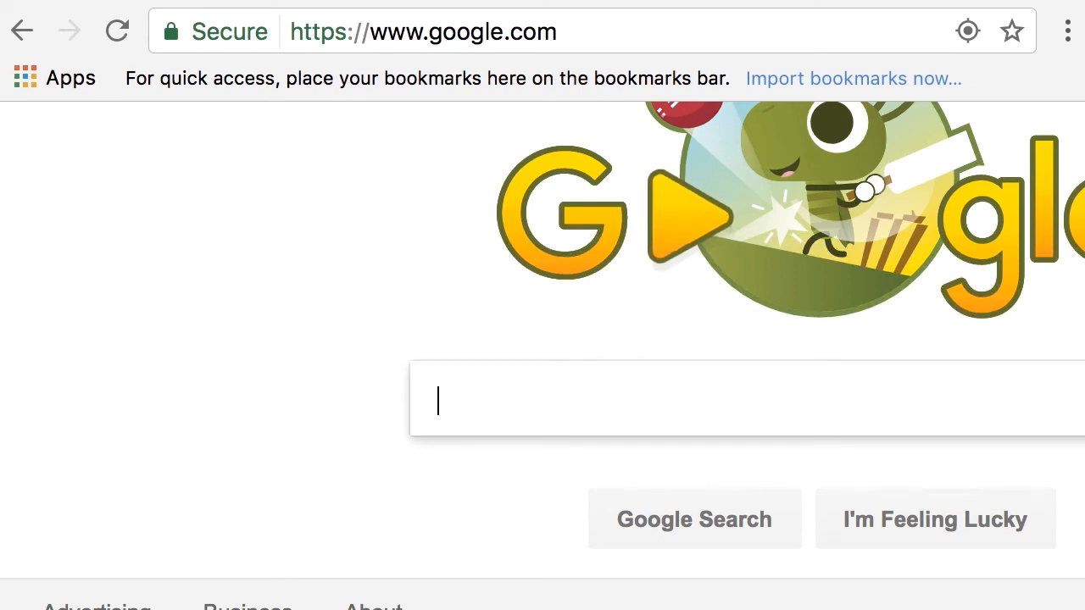
Search Google for 'dom style object properties' and scroll to the W3Schools results
type("DOM")
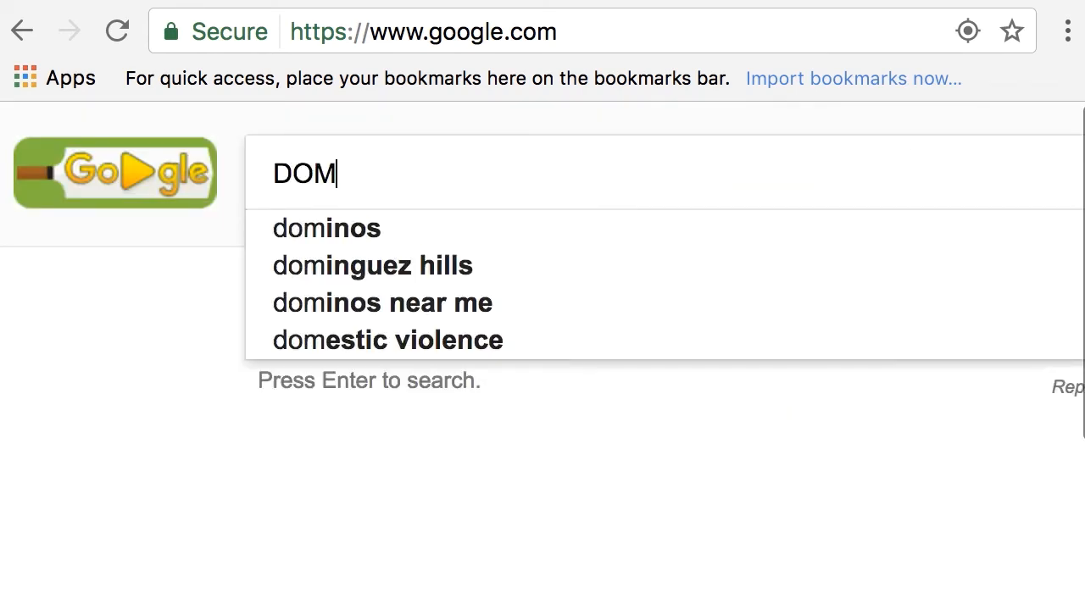
type("style object")
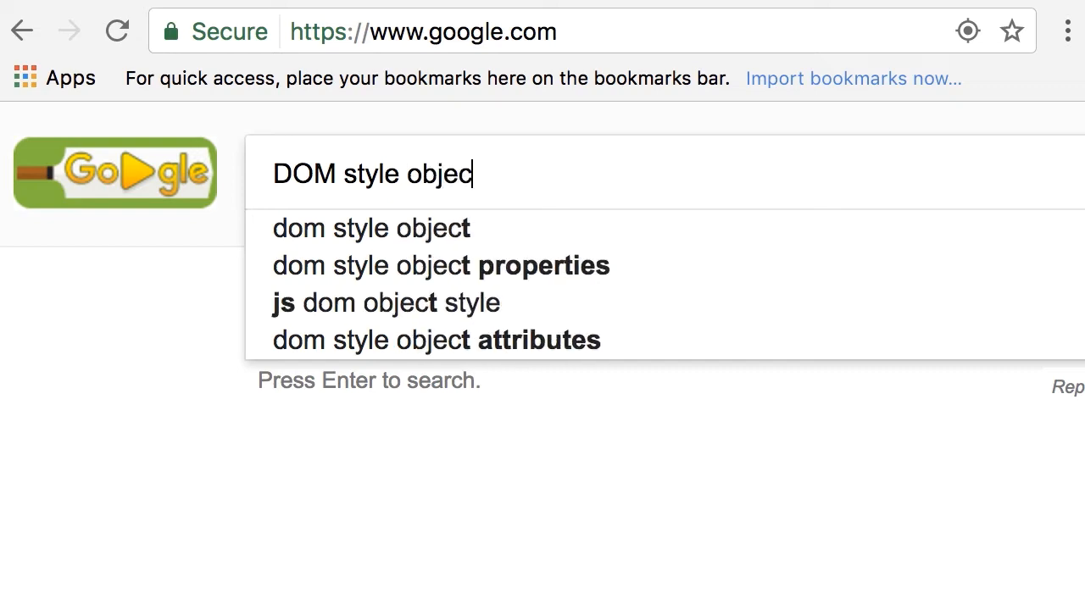
left_click(440, 264)
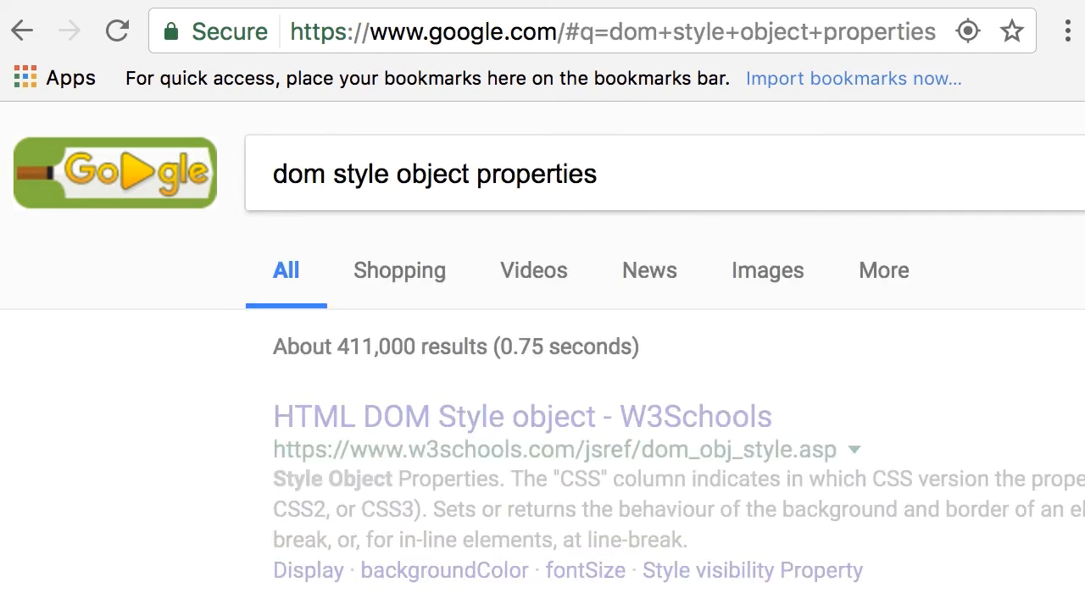
scroll("down", 3)
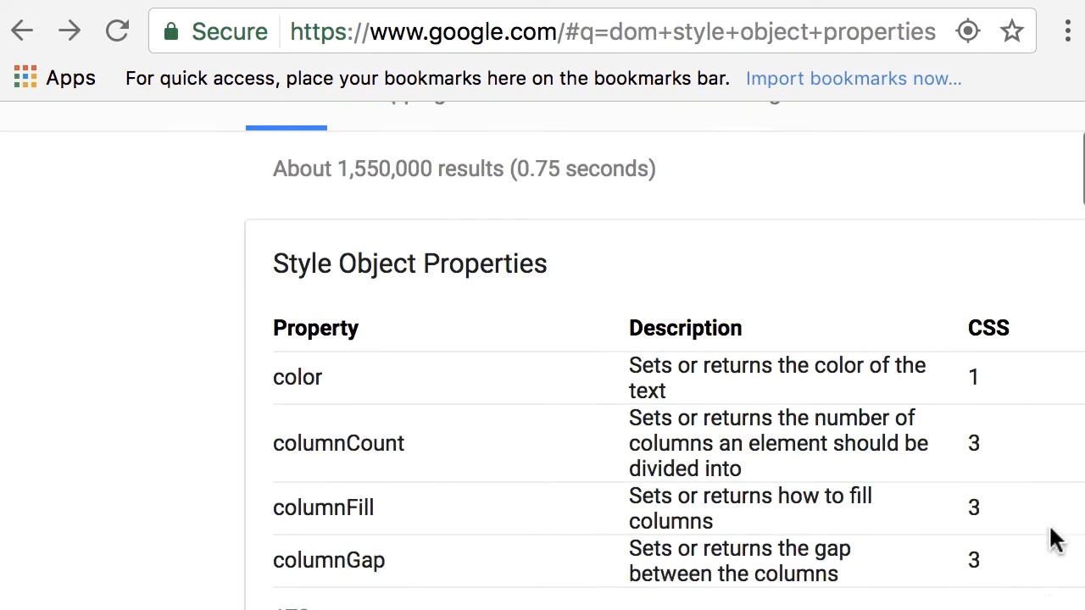
scroll("down", 3)
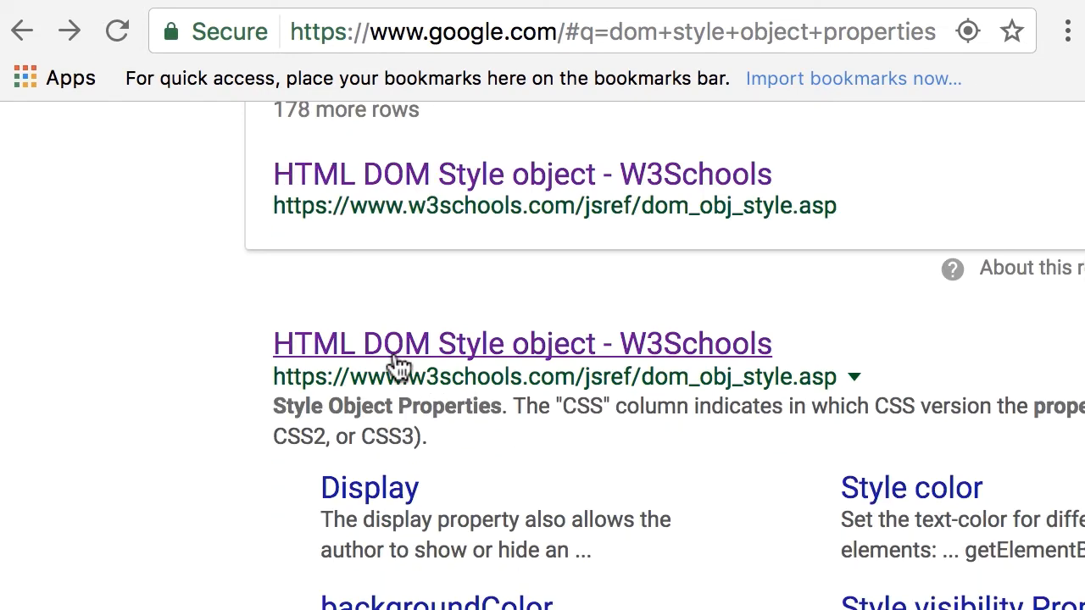
Browse the W3Schools HTML DOM Style Object page's table of style properties
left_click(522, 343)
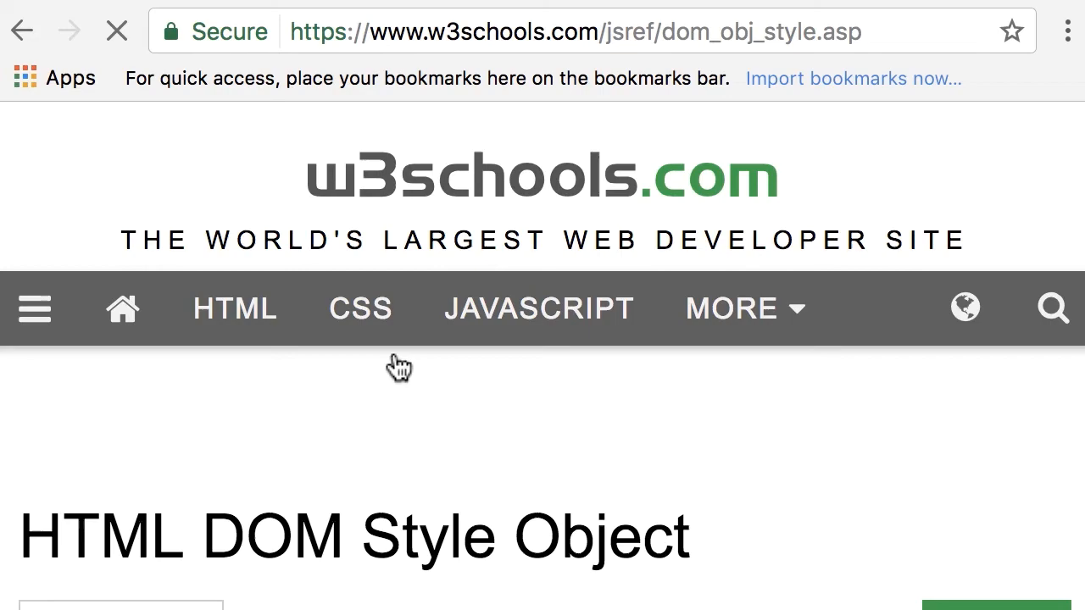
scroll("down", 3)
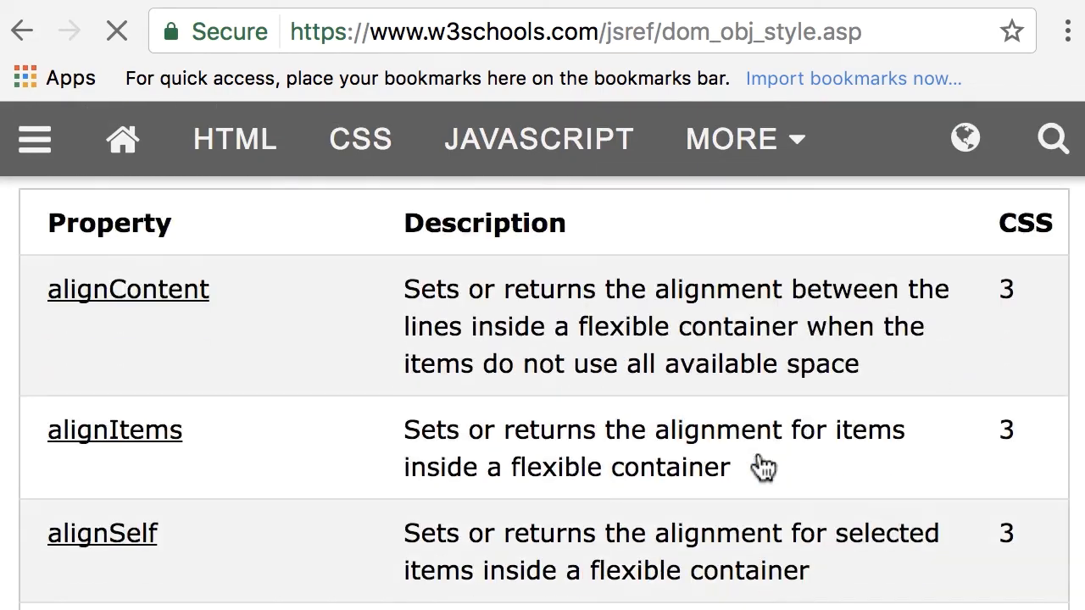
scroll("down", 3)
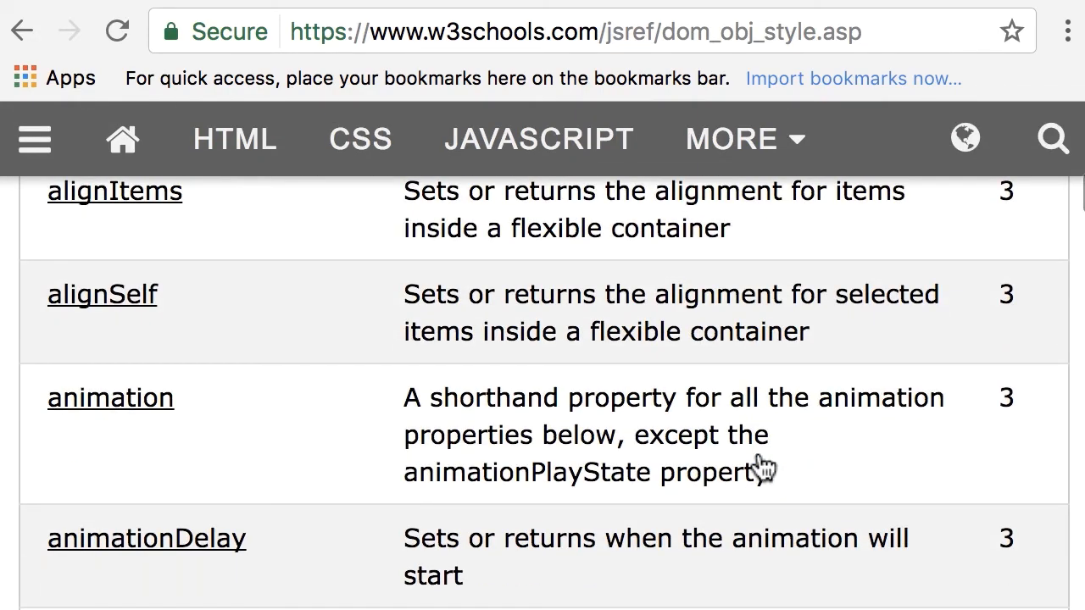
scroll("down", 3)
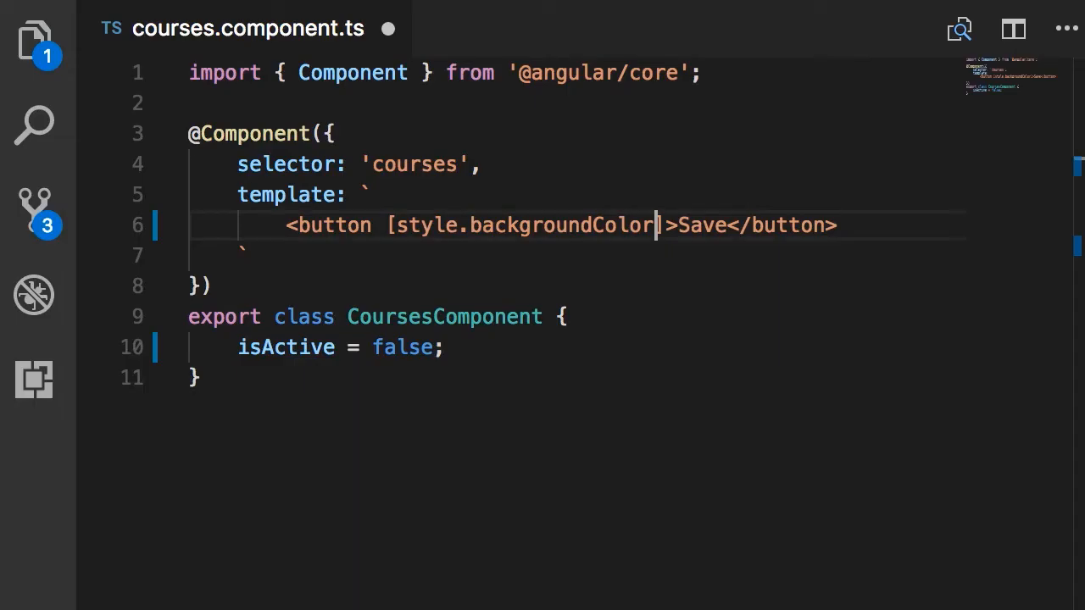
Complete the binding as [style.backgroundColor]="isActive ? 'blue' : 'white'"
type("]=")
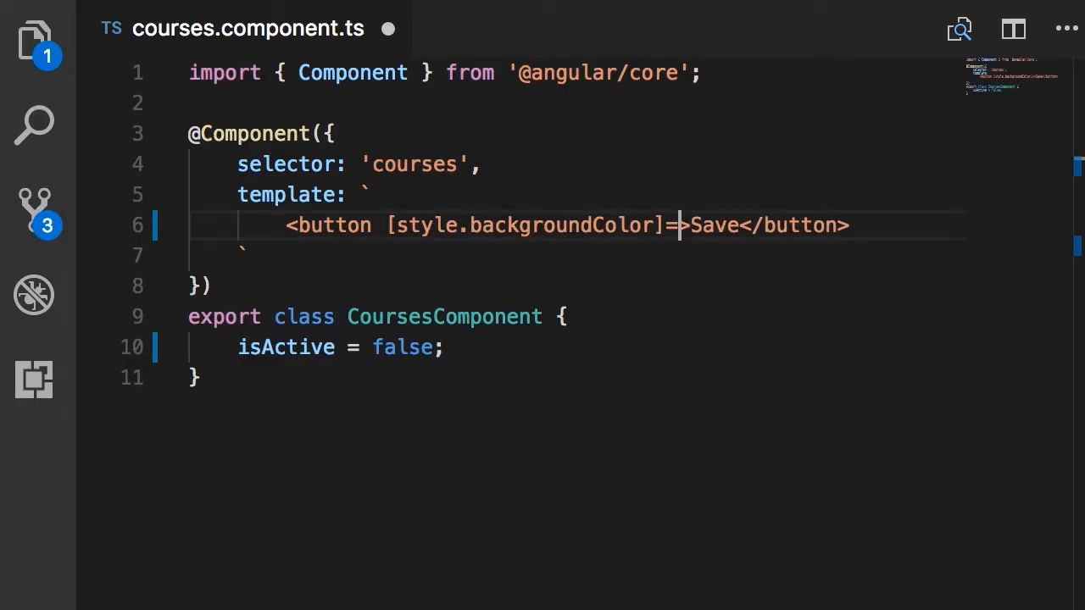
type("\"\"")
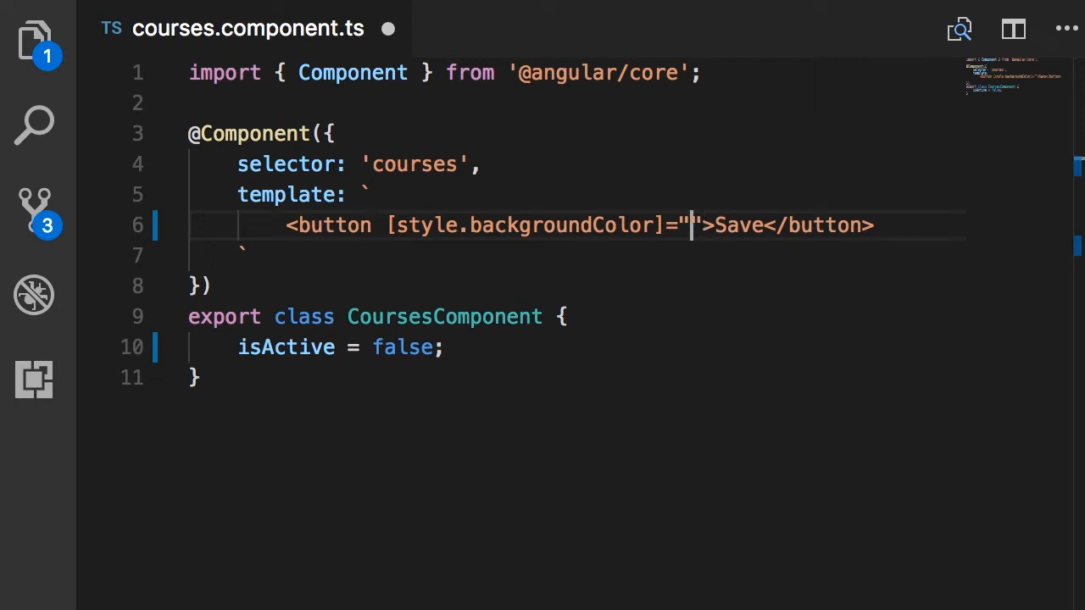
type("isAct")
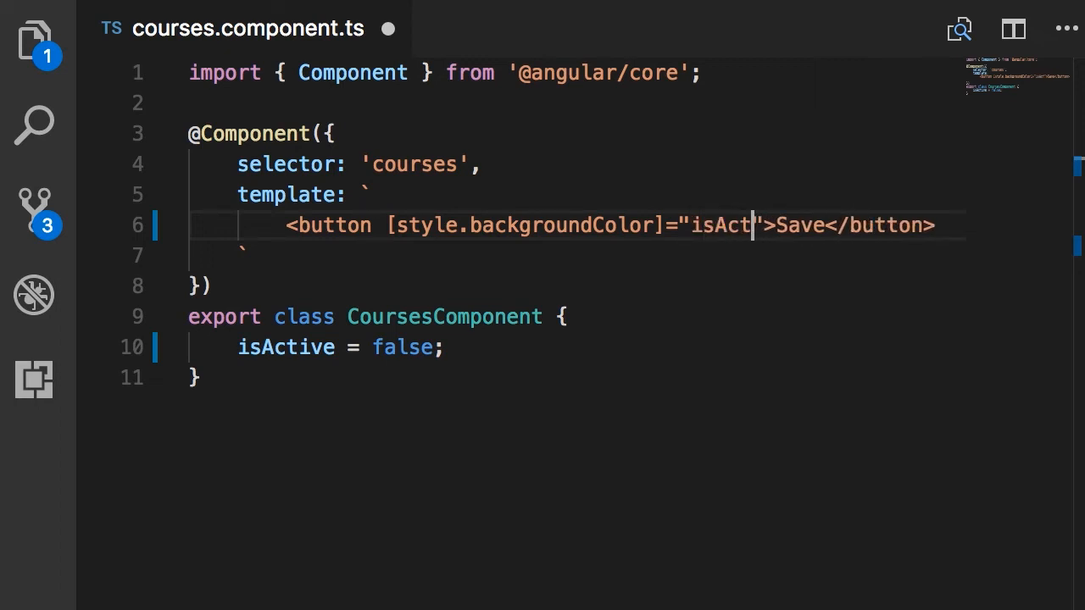
type("ive ?")
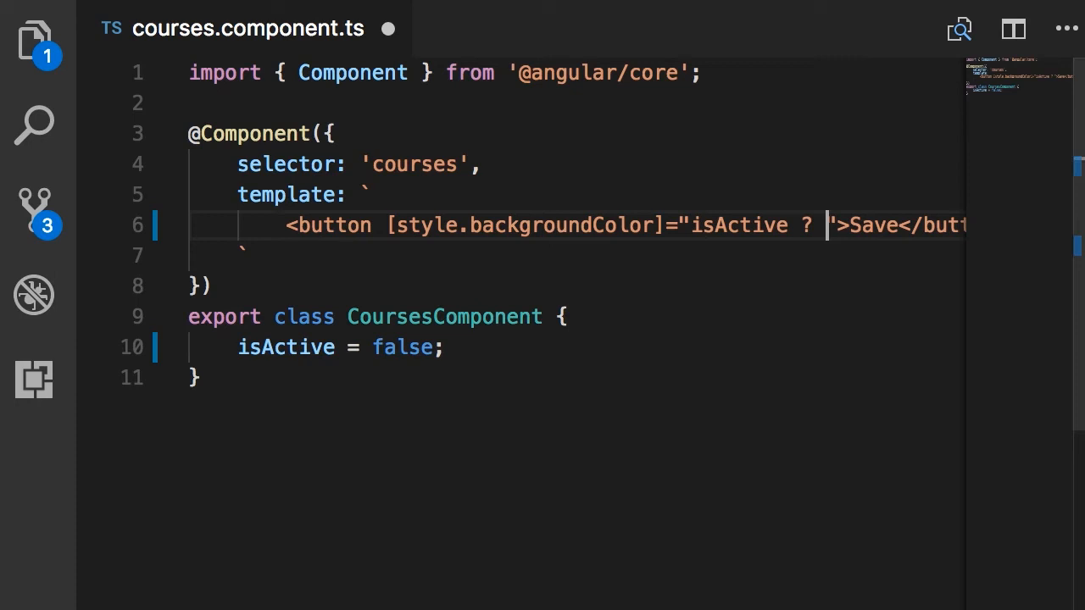
type("'")
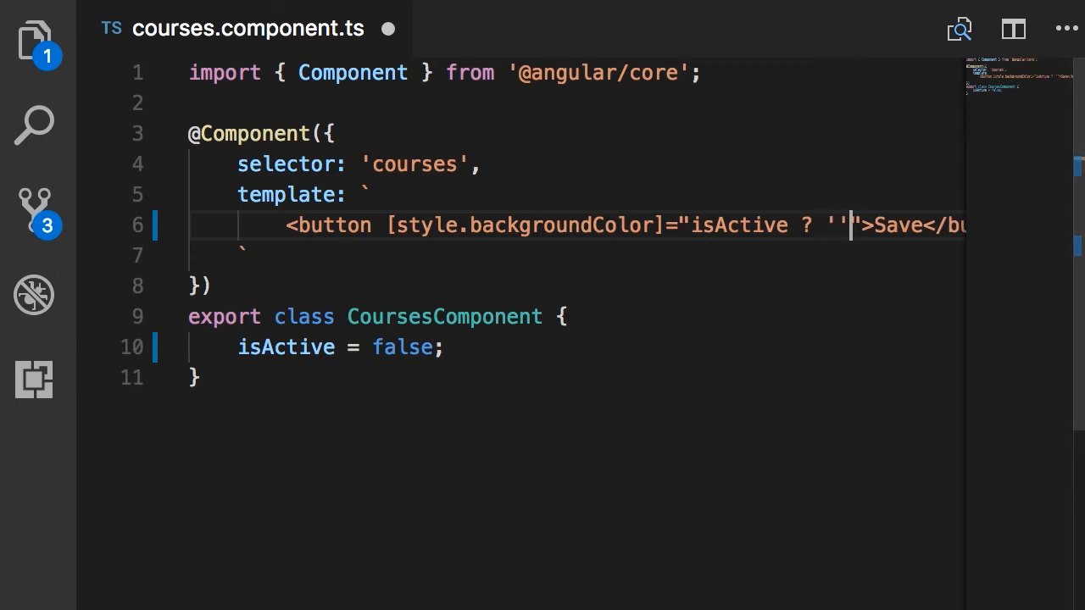
type("blue' : '")
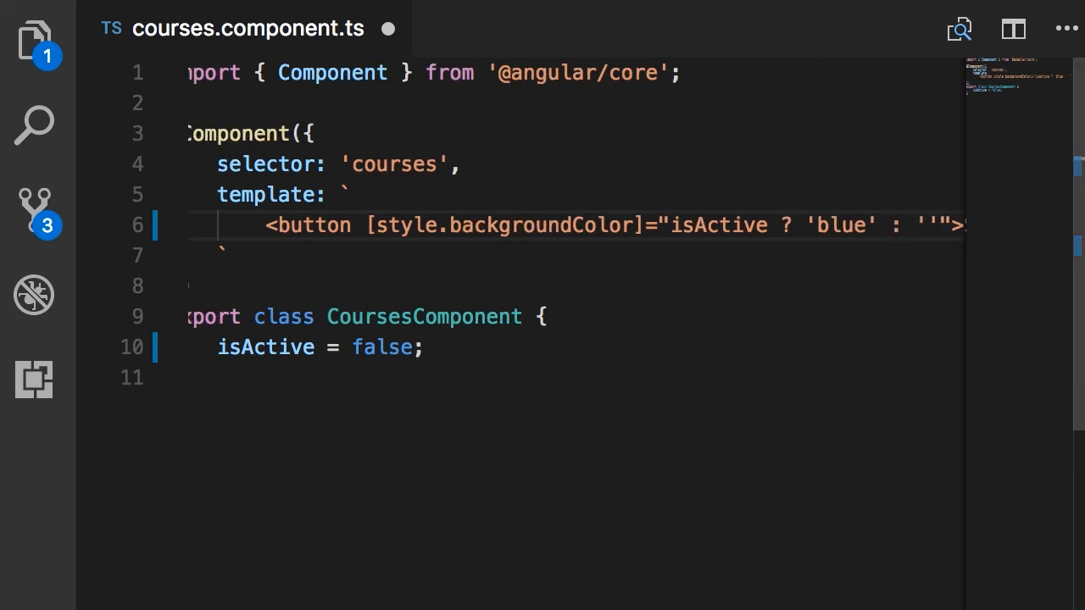
type("white")
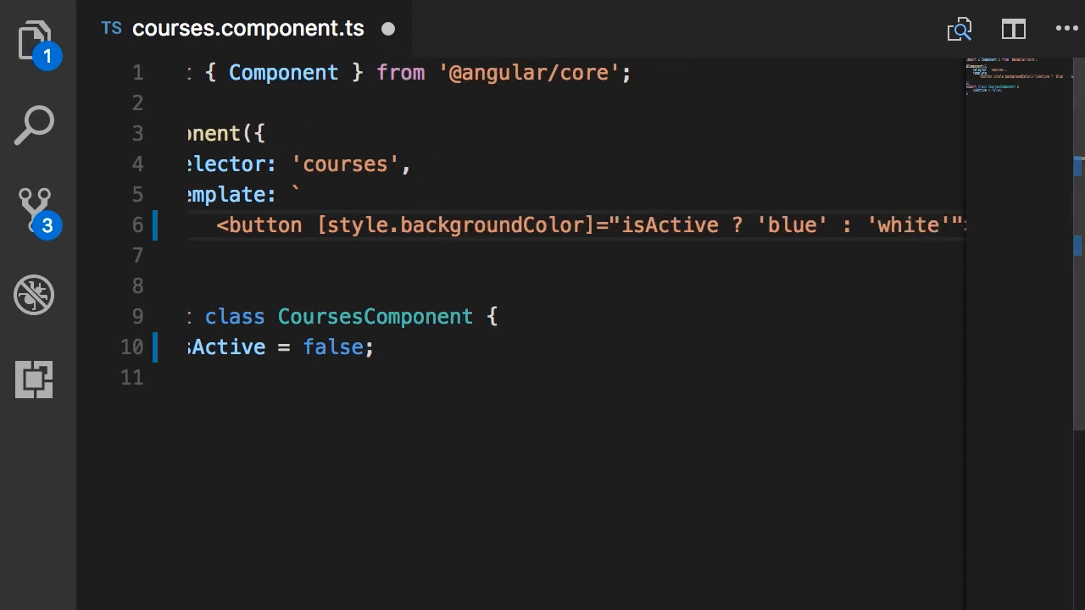